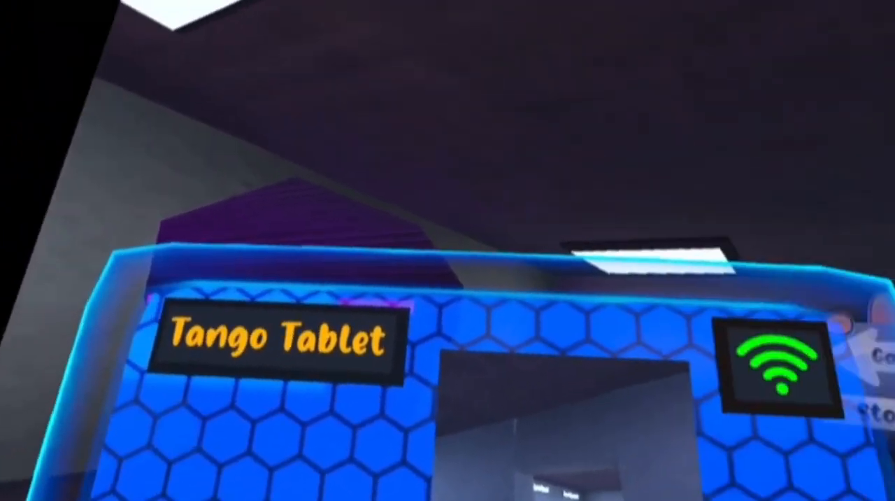
mouse_move(448, 250)
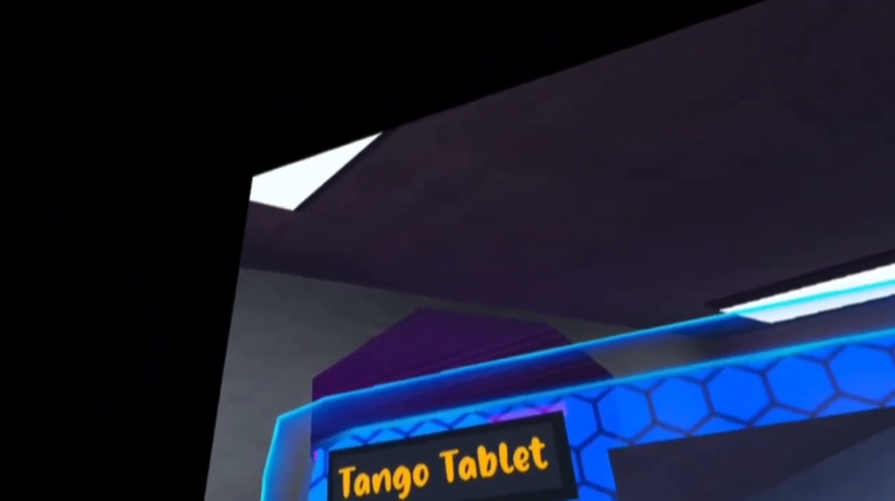
mouse_move(448, 250)
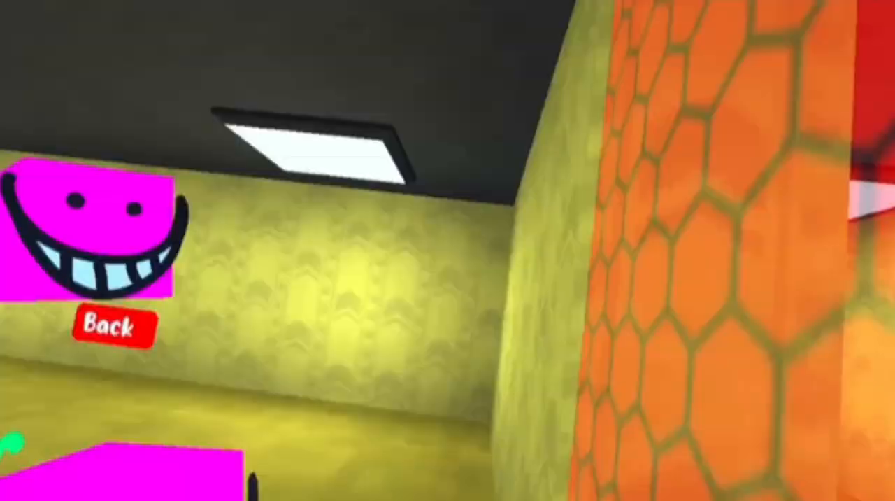
mouse_move(448, 250)
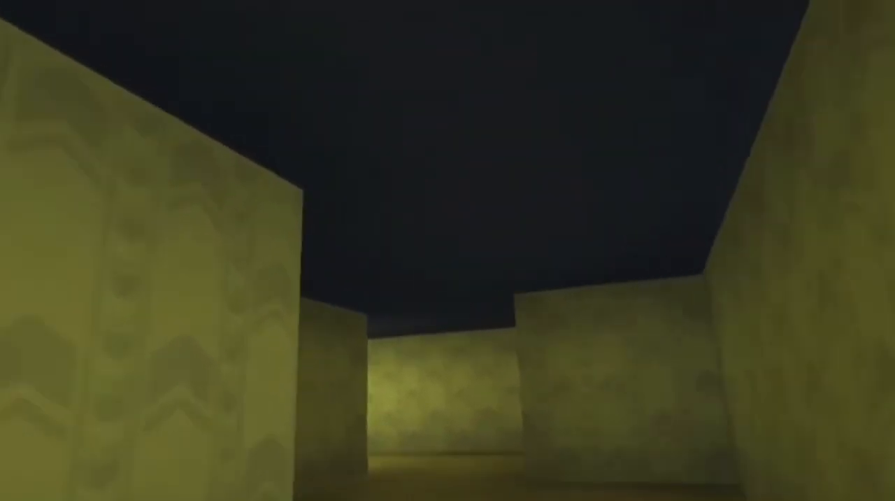
mouse_move(448, 251)
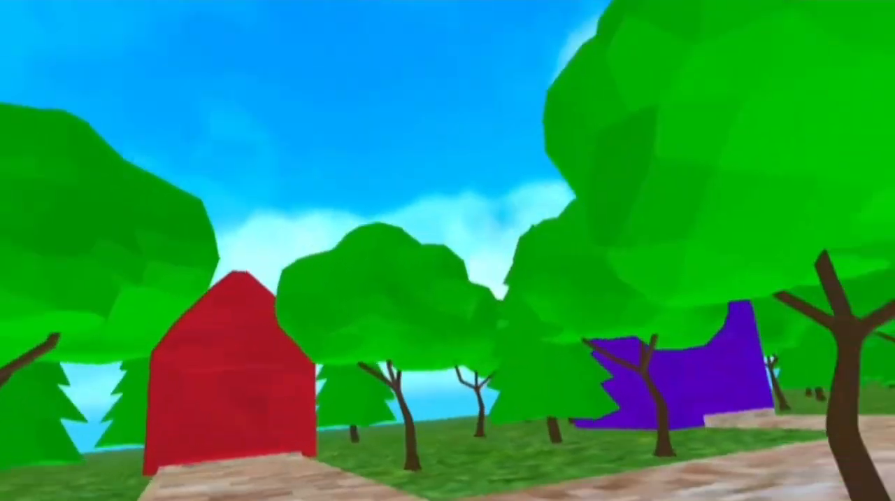
mouse_move(447, 250)
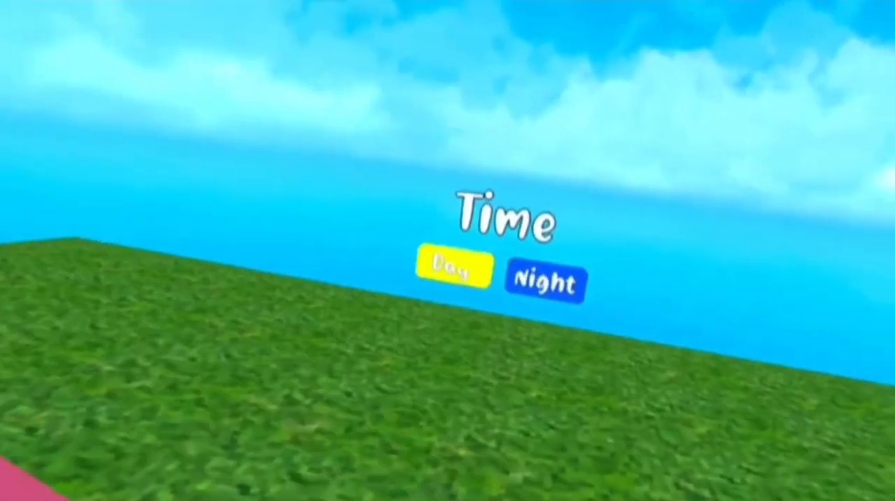
Switch the world to night time before heading into the dark blue corridor.
left_click(546, 283)
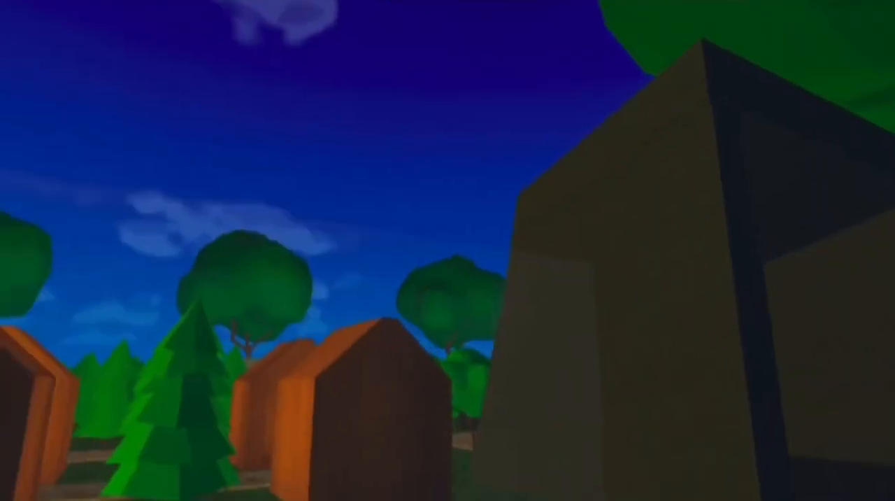
mouse_move(448, 250)
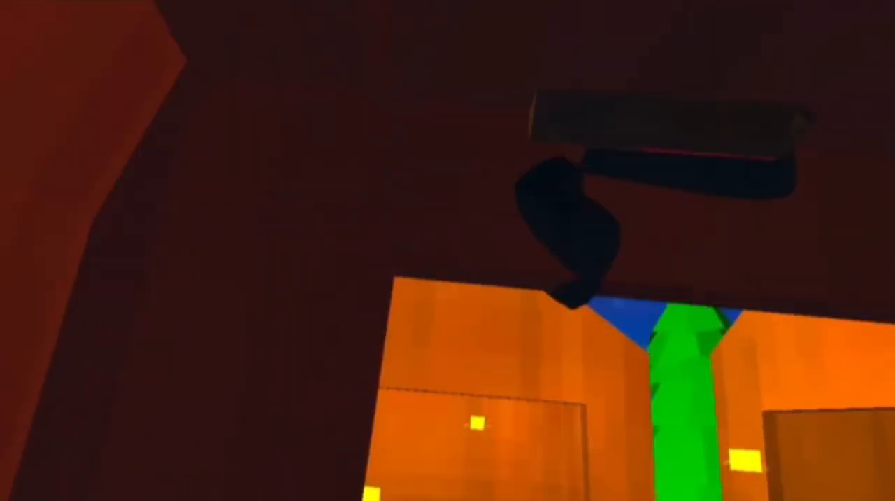
mouse_move(448, 250)
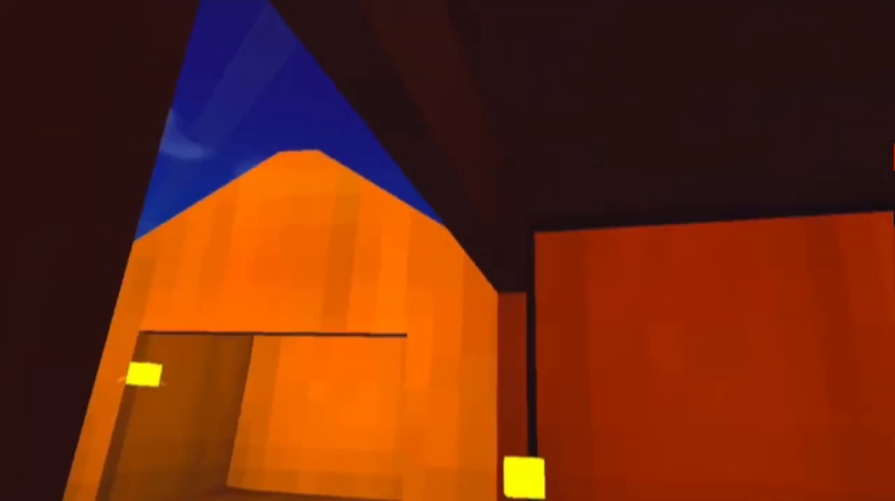
mouse_move(448, 251)
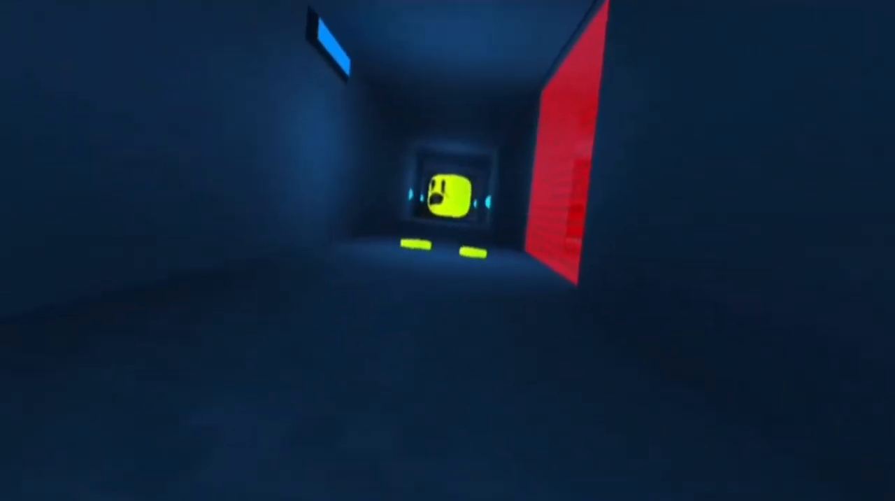
mouse_move(447, 250)
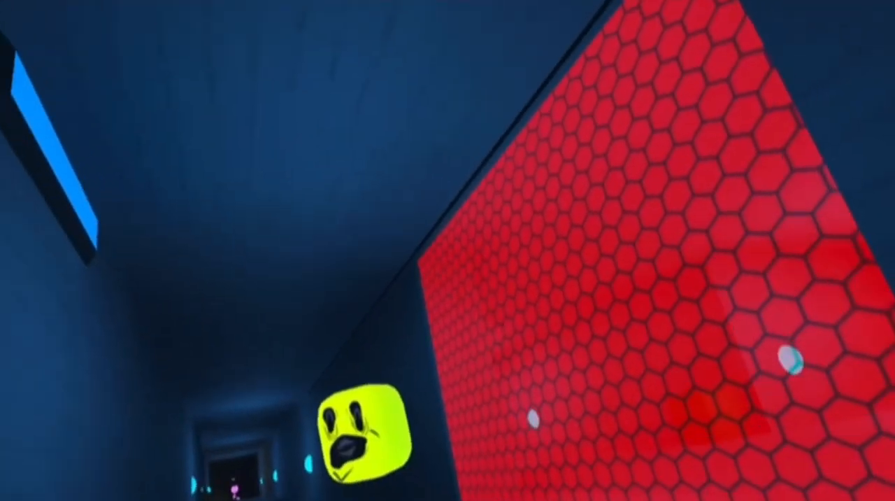
mouse_move(447, 251)
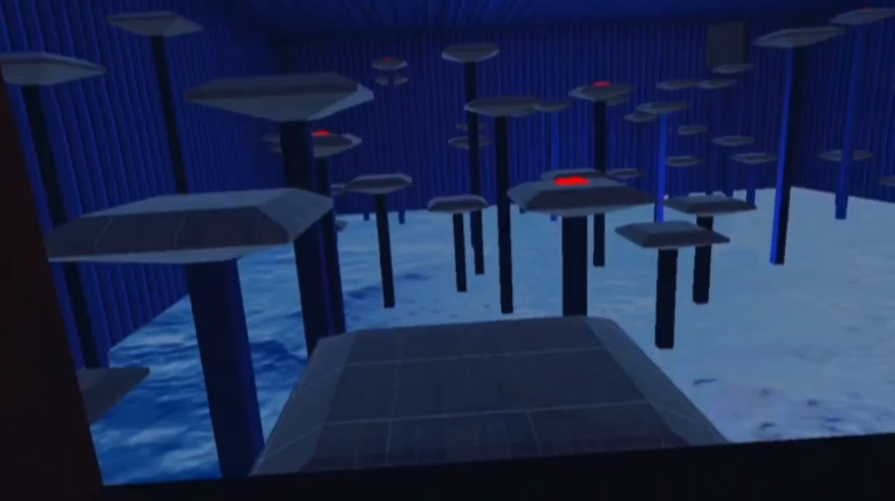
mouse_move(448, 250)
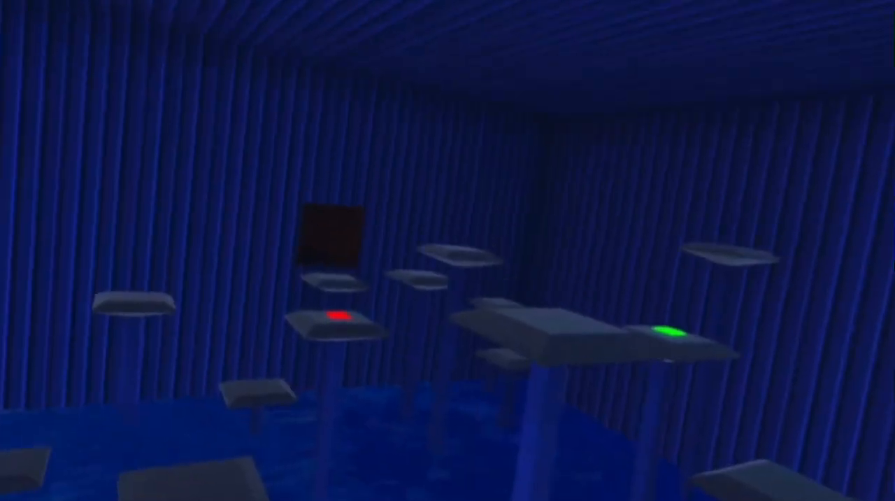
mouse_move(448, 250)
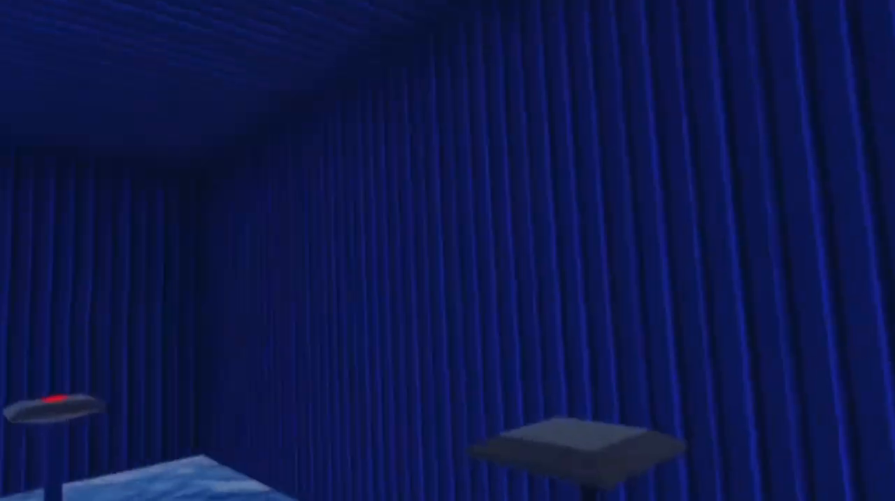
mouse_move(448, 250)
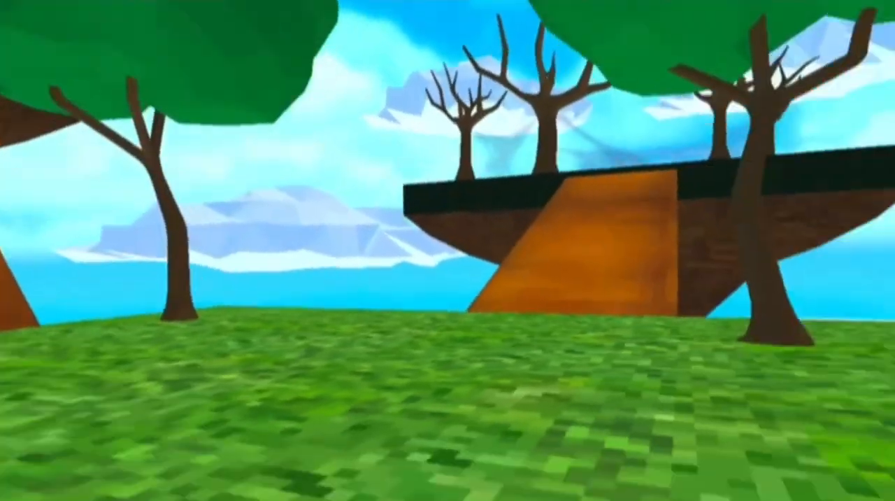
mouse_move(447, 250)
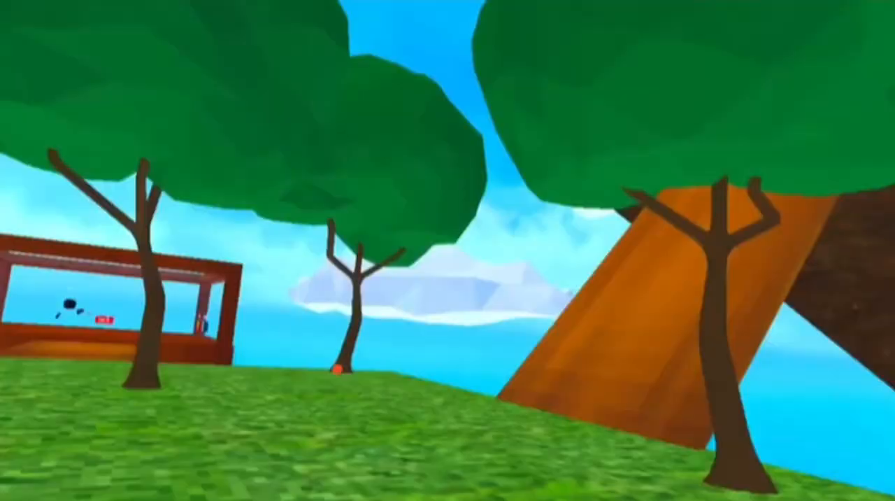